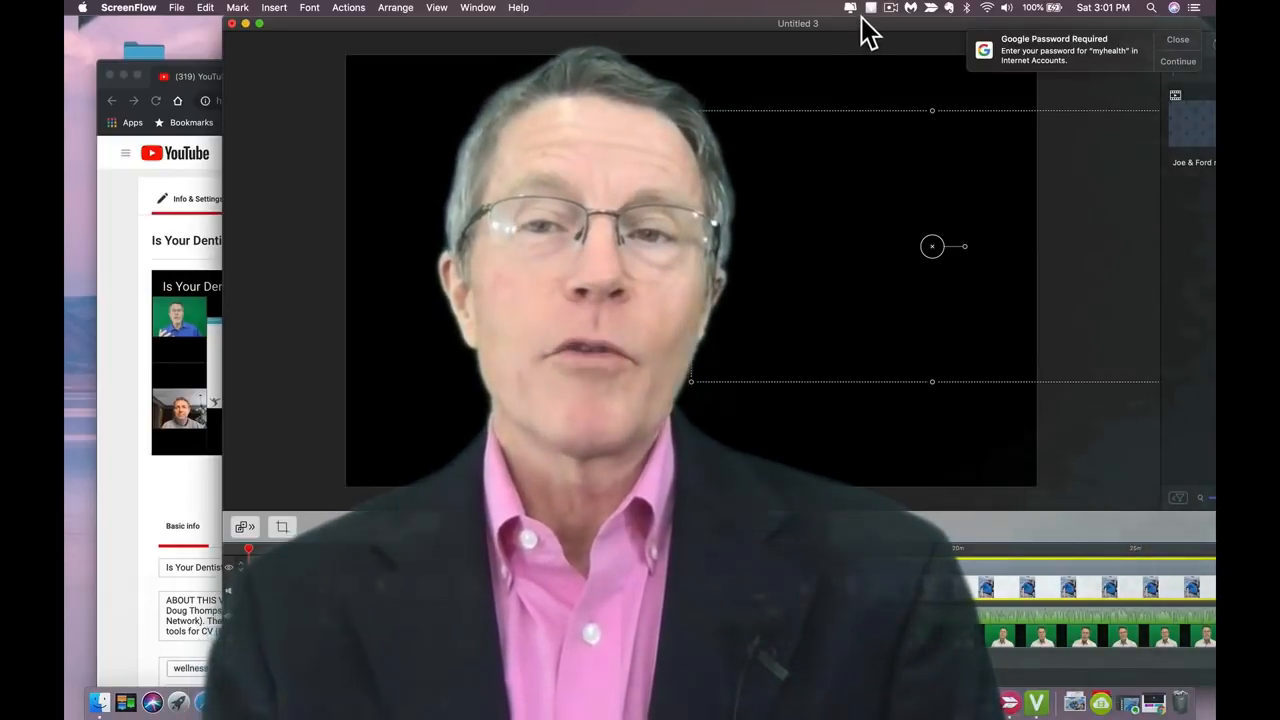
# - Reveal the ScreenFlow recording menu showing 1 min 53 sec elapsed and the Stop Record command
pyautogui.click(890, 7)
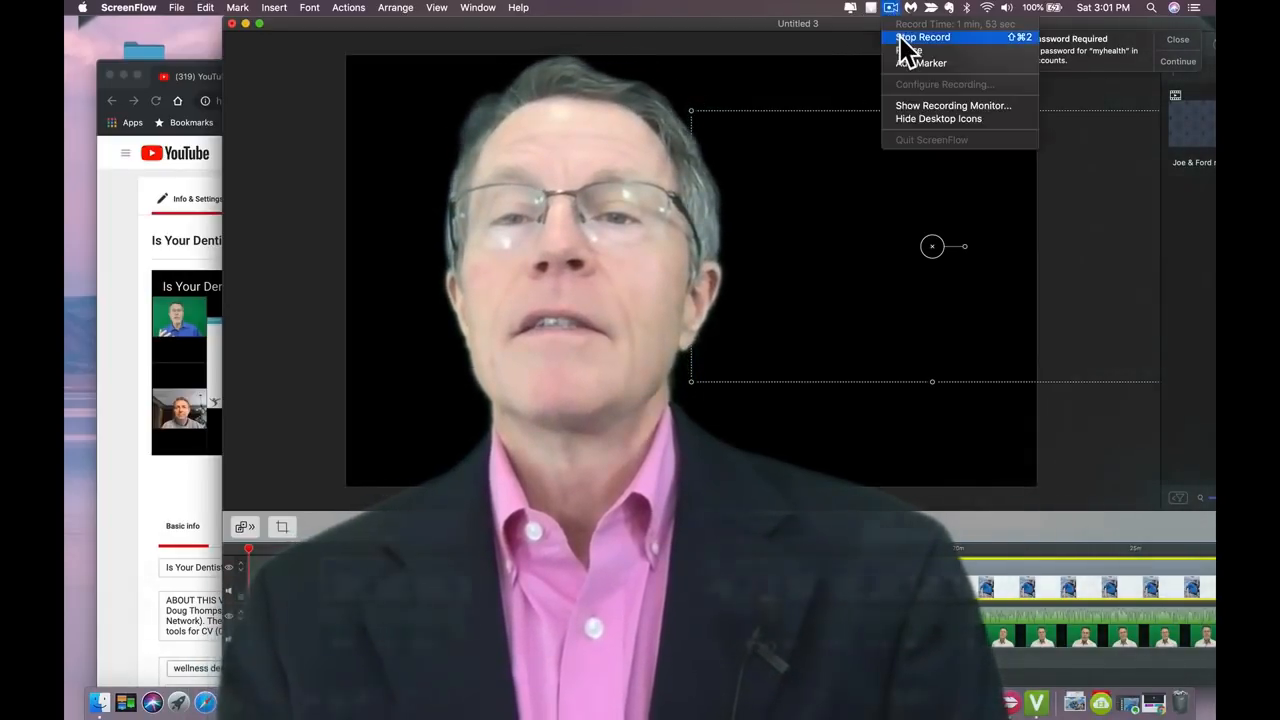